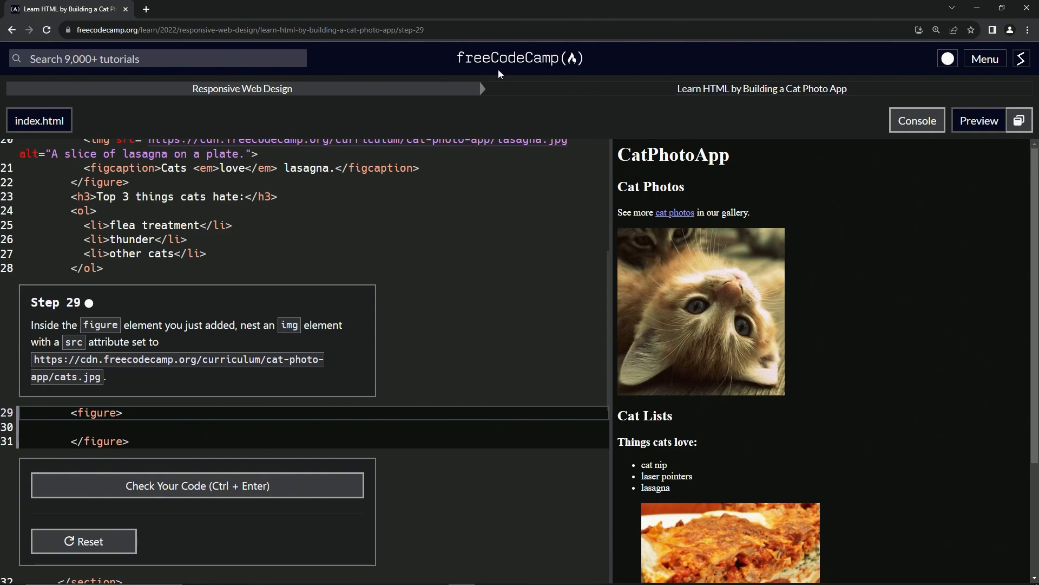
{"action": "mouse_move", "coordinate": [294, 105]}
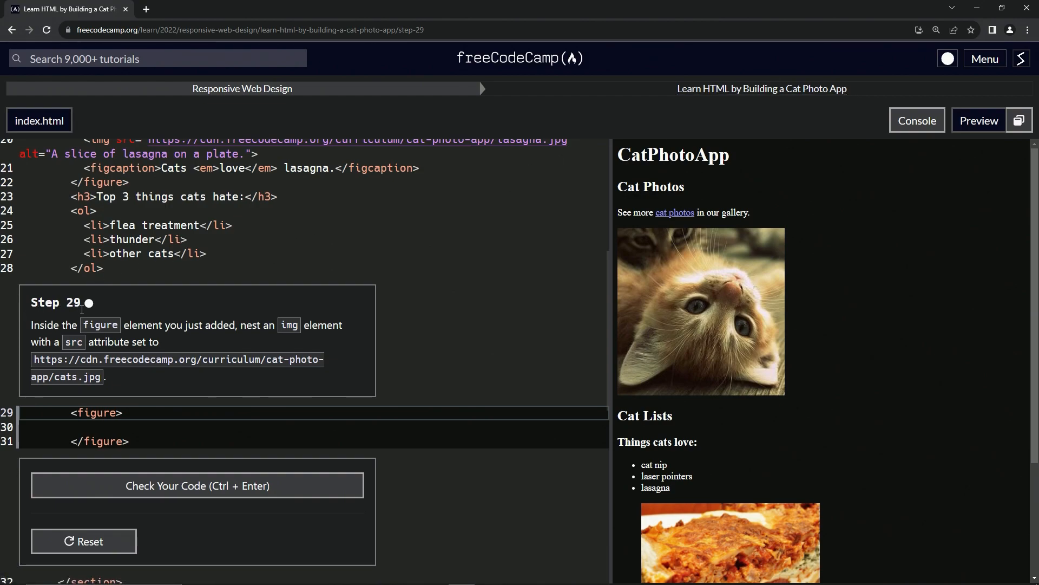
{"action": "mouse_move", "coordinate": [26, 336]}
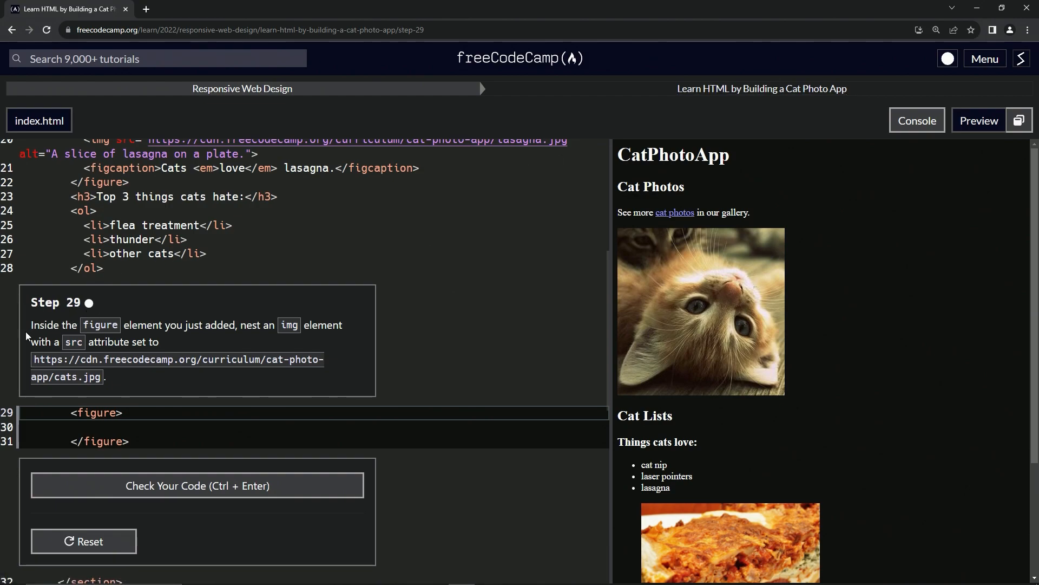
{"action": "mouse_move", "coordinate": [209, 328]}
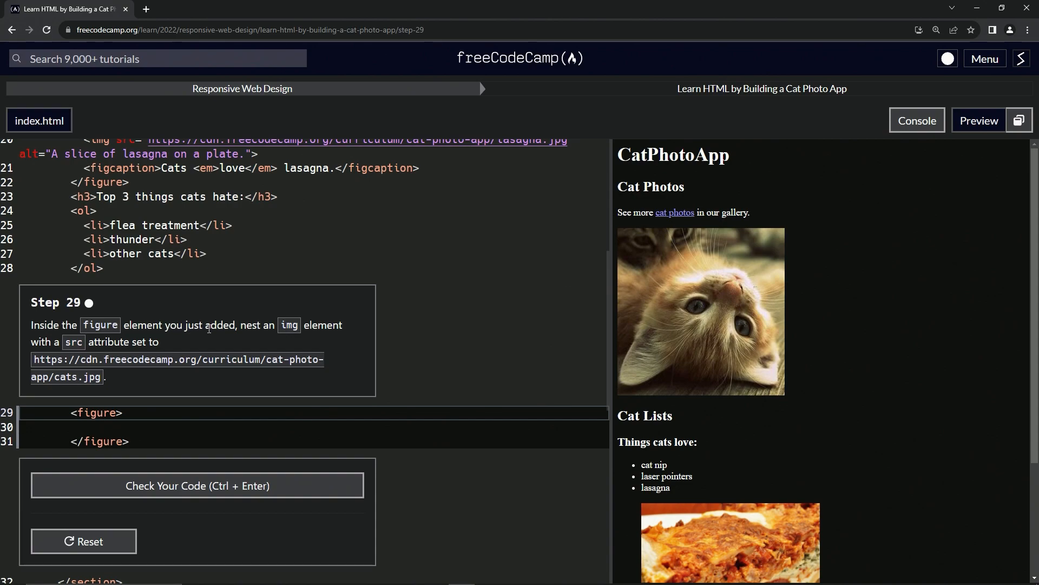
{"action": "mouse_move", "coordinate": [344, 337]}
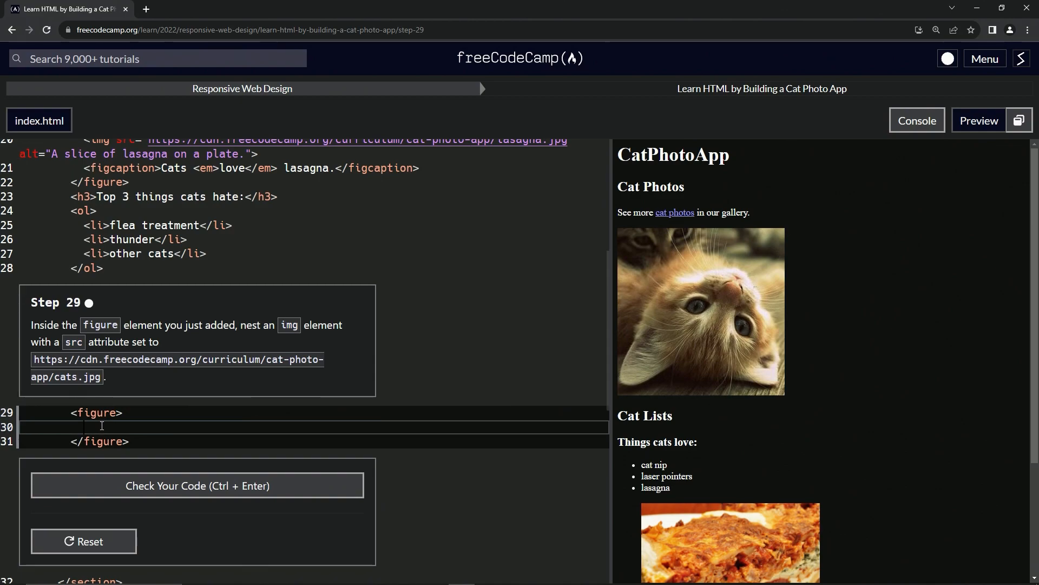
{"action": "type", "text": "<img"}
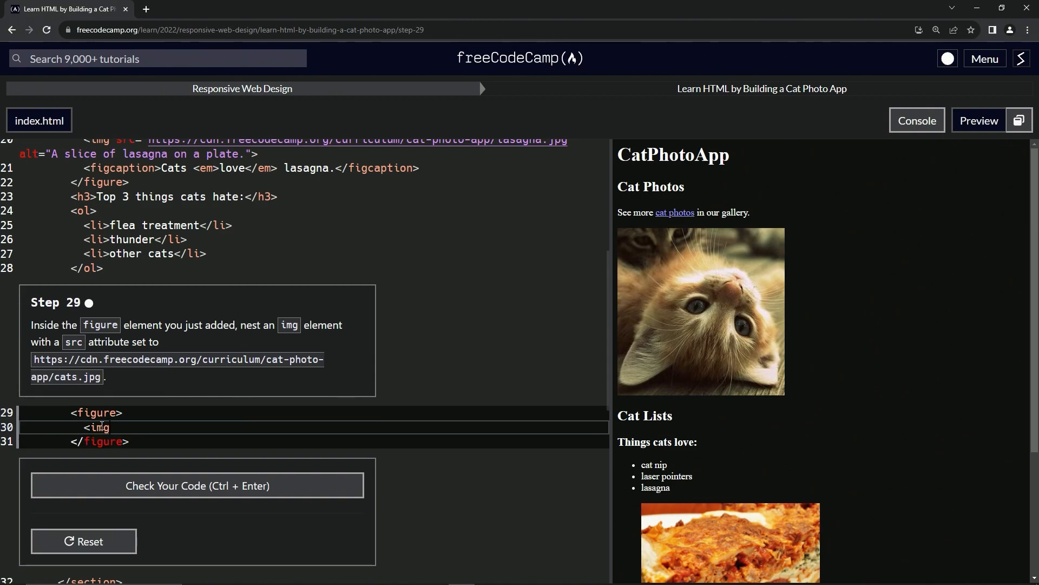
{"action": "type", "text": ">"}
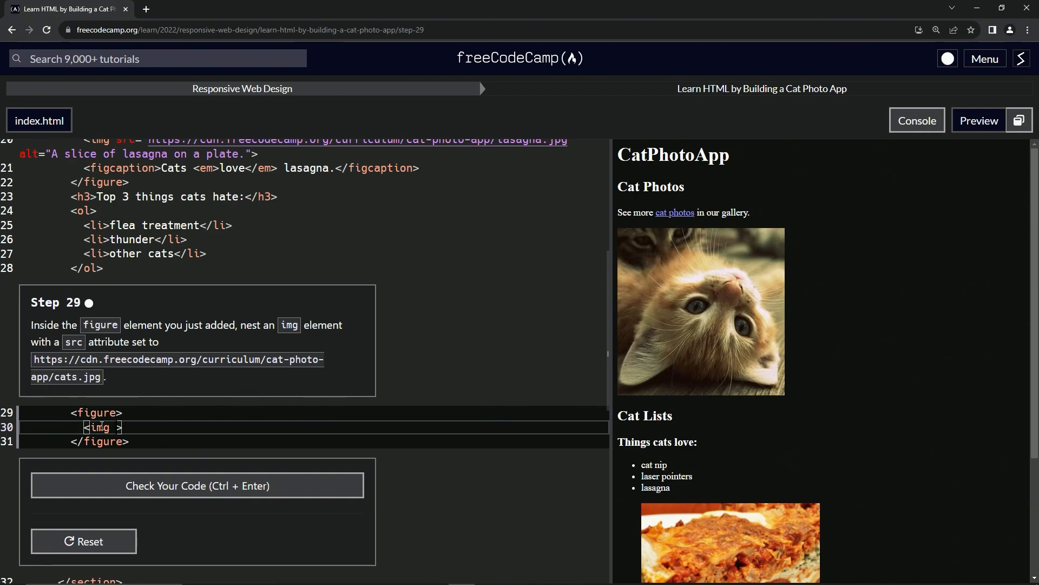
{"action": "type", "text": "src=''"}
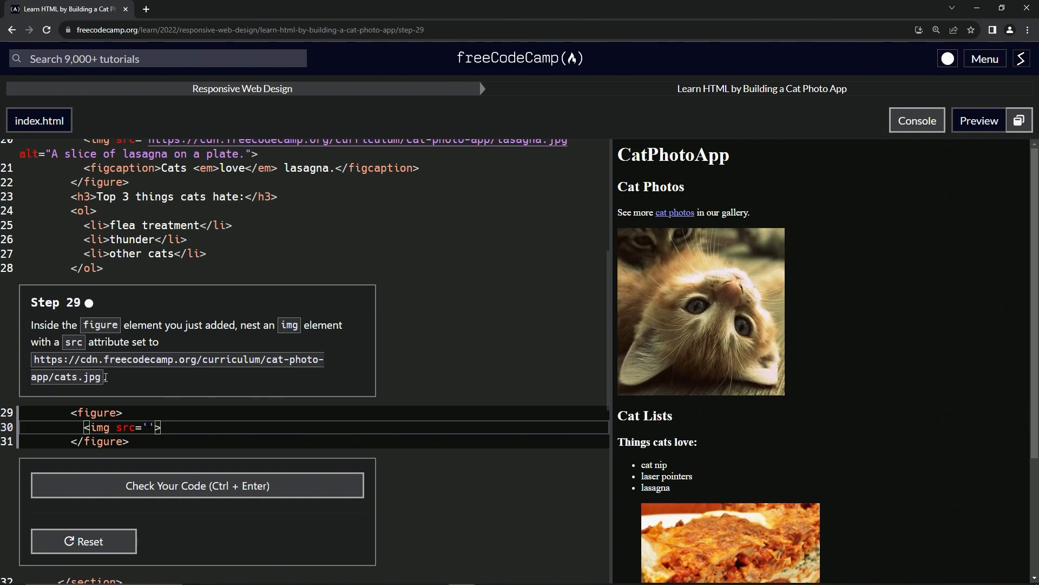
{"action": "double_click", "coordinate": [177, 368]}
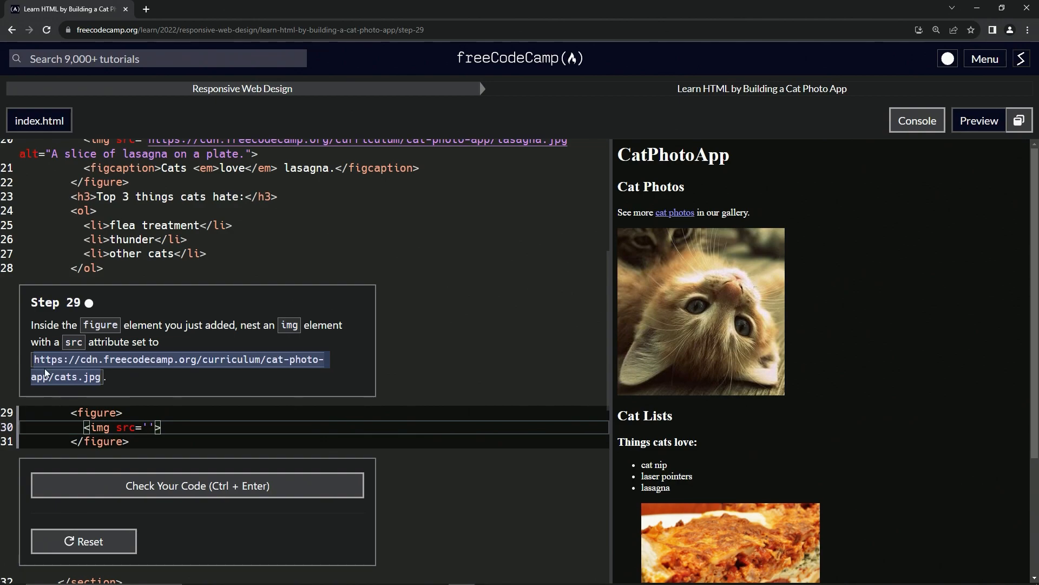
{"action": "type", "text": "https://cdn.freecodecamp.org/curriculum/cat-photo-app/cats.jpg"}
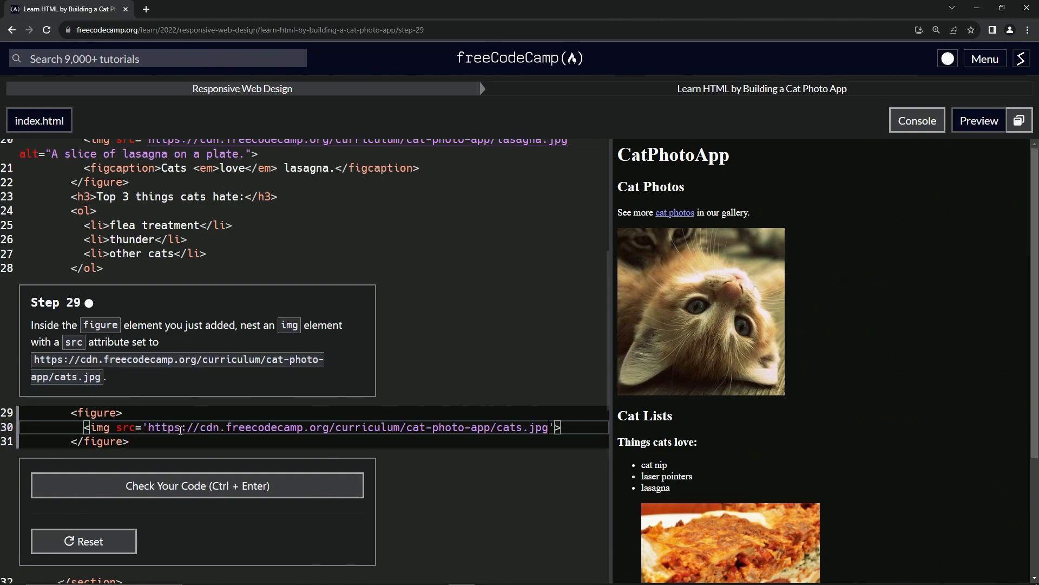
- Verify the kittens in the preview, pass the Step 29 checks, and submit to reach Step 30
{"action": "scroll", "scroll_direction": "down", "scroll_amount": 3}
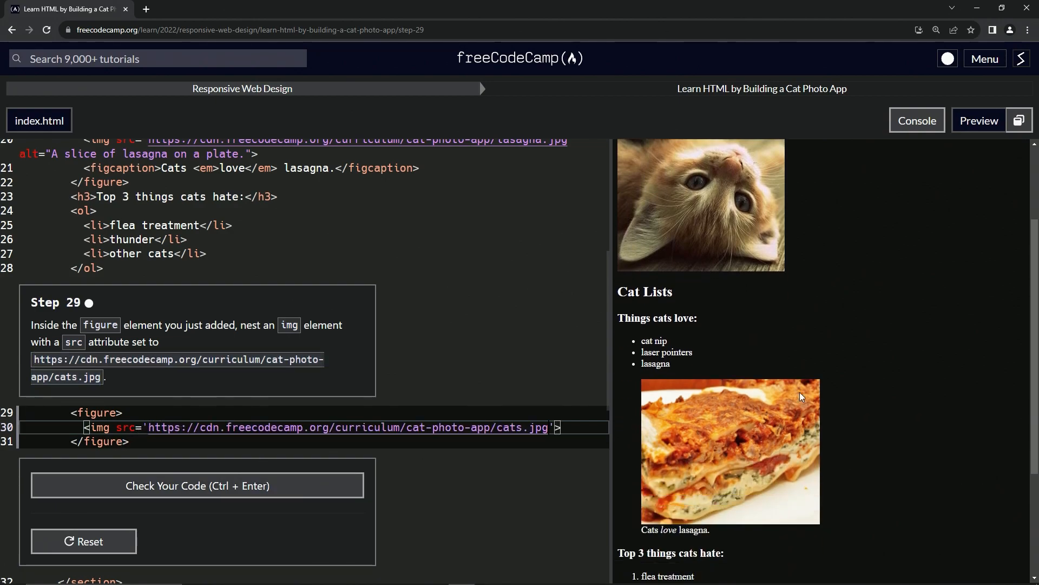
{"action": "scroll", "scroll_direction": "down", "scroll_amount": 3}
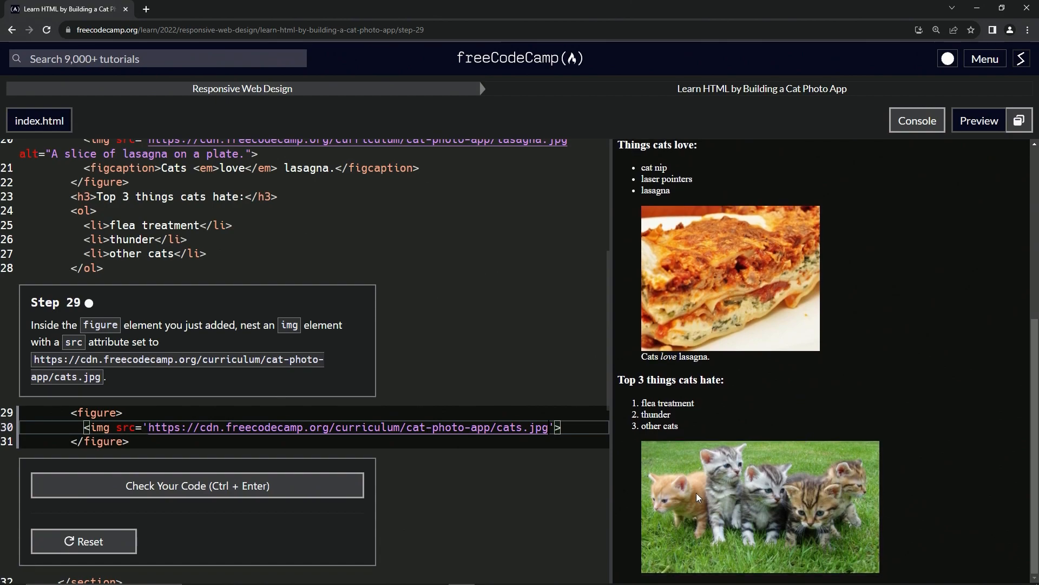
{"action": "mouse_move", "coordinate": [808, 500]}
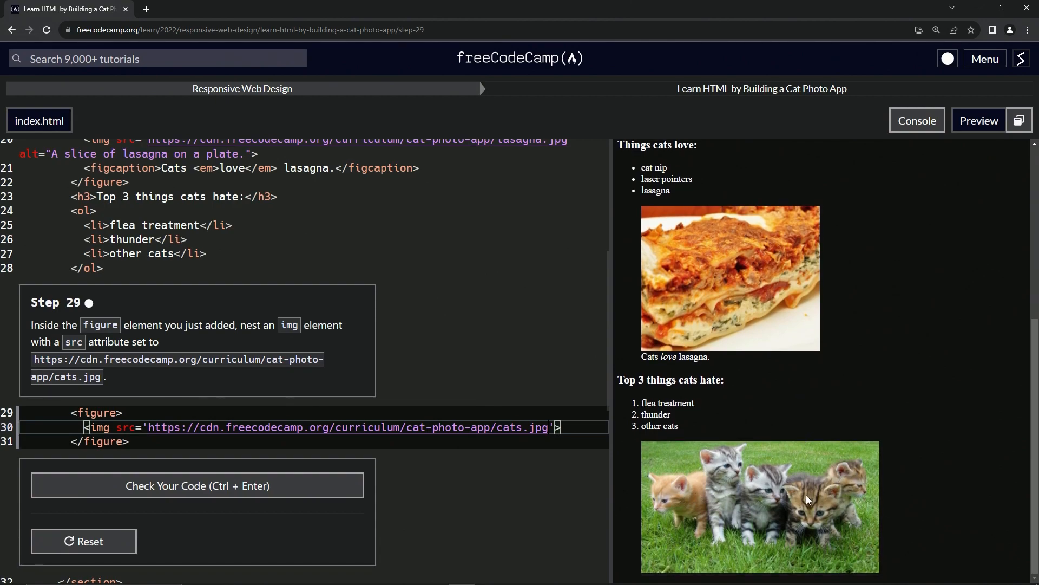
{"action": "mouse_move", "coordinate": [588, 507]}
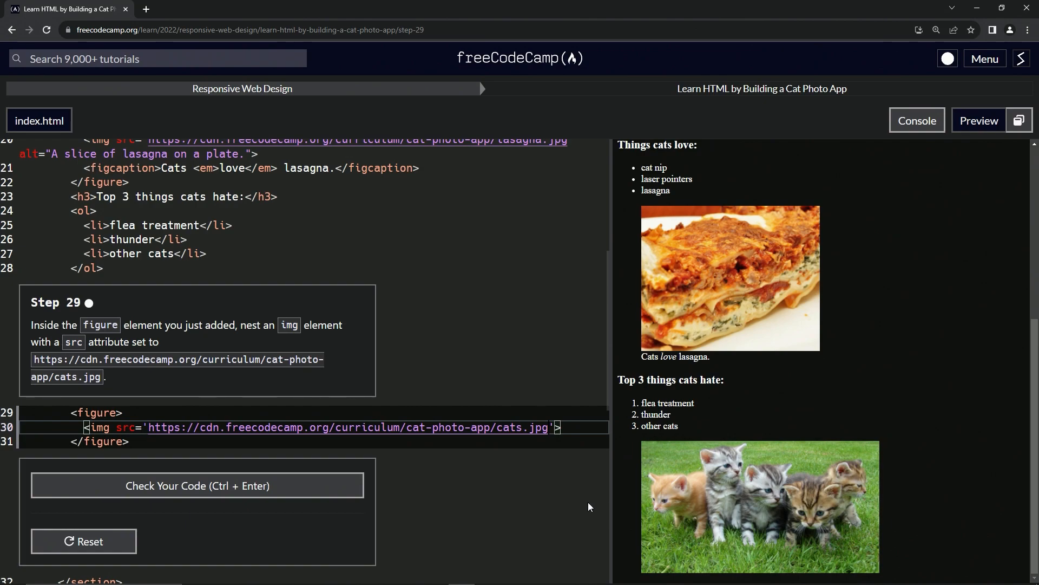
{"action": "left_click", "coordinate": [197, 485]}
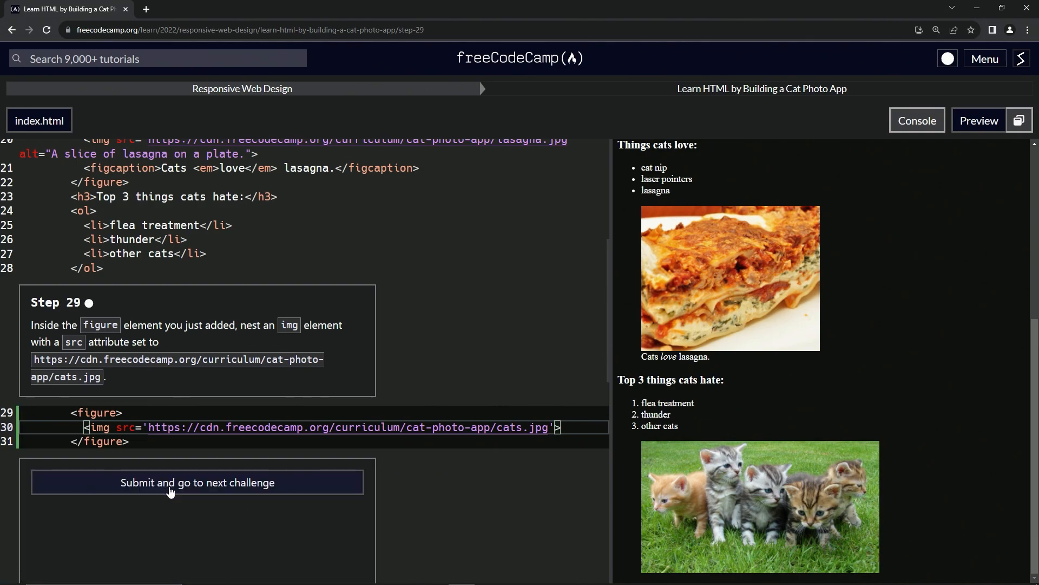
{"action": "left_click", "coordinate": [197, 482]}
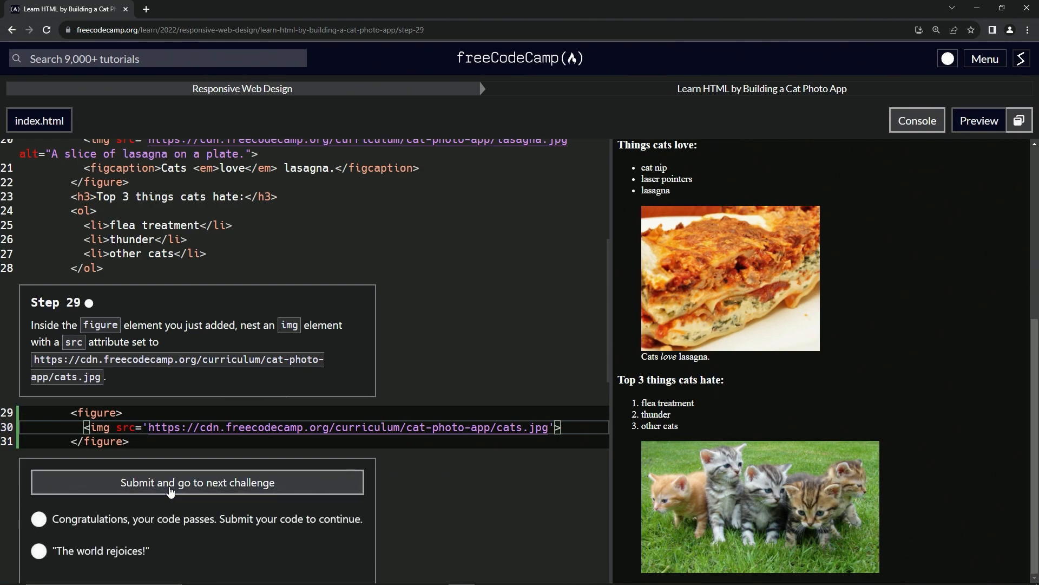
{"action": "left_click", "coordinate": [197, 482]}
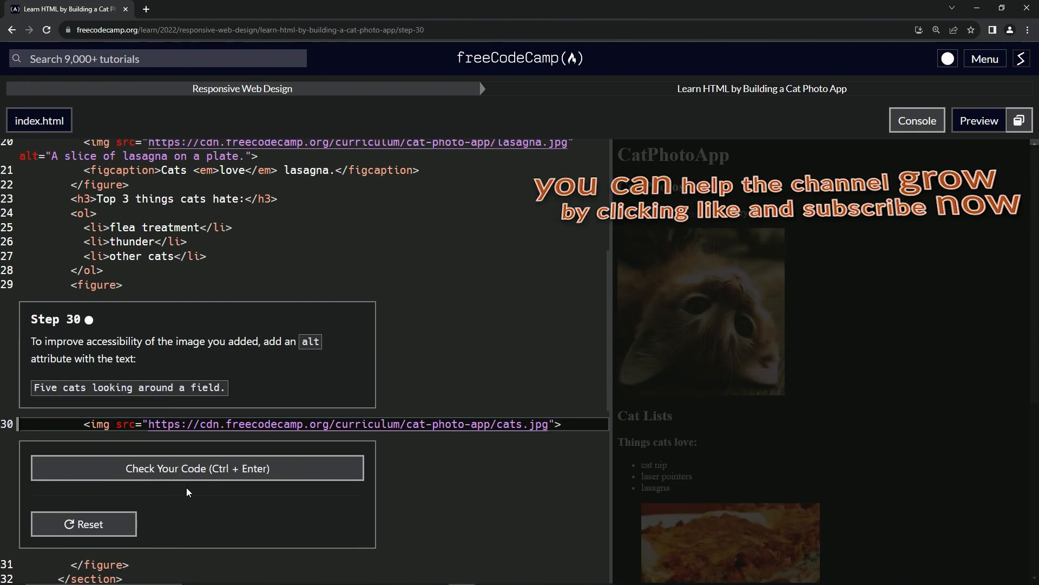
{"action": "mouse_move", "coordinate": [14, 318]}
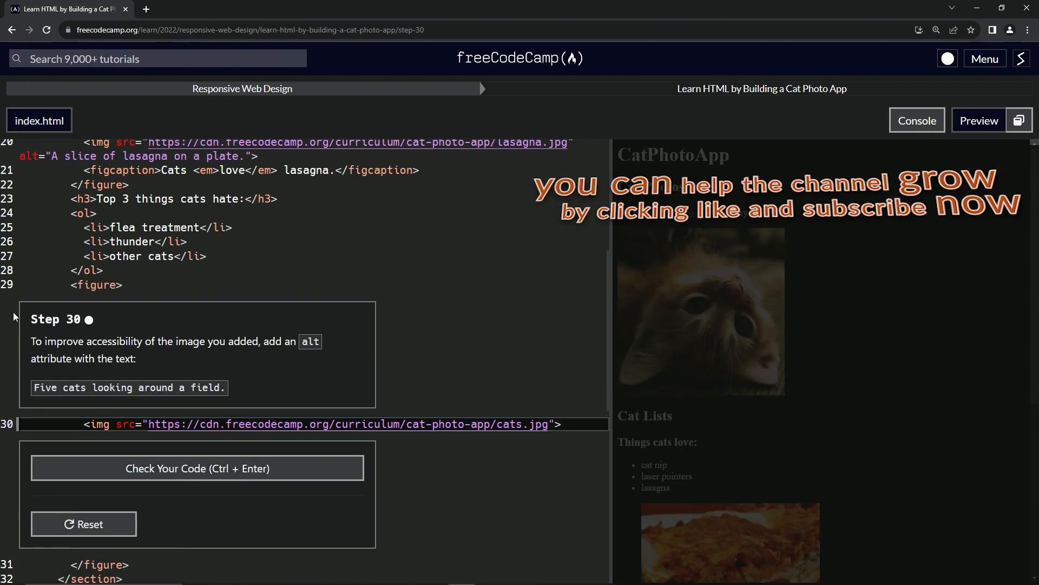
{"action": "mouse_move", "coordinate": [56, 334]}
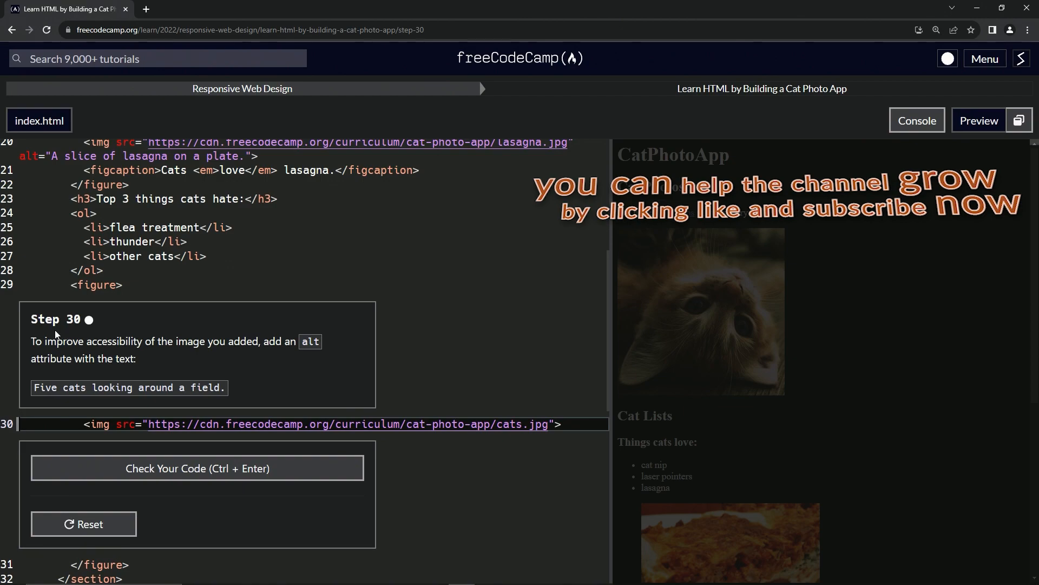